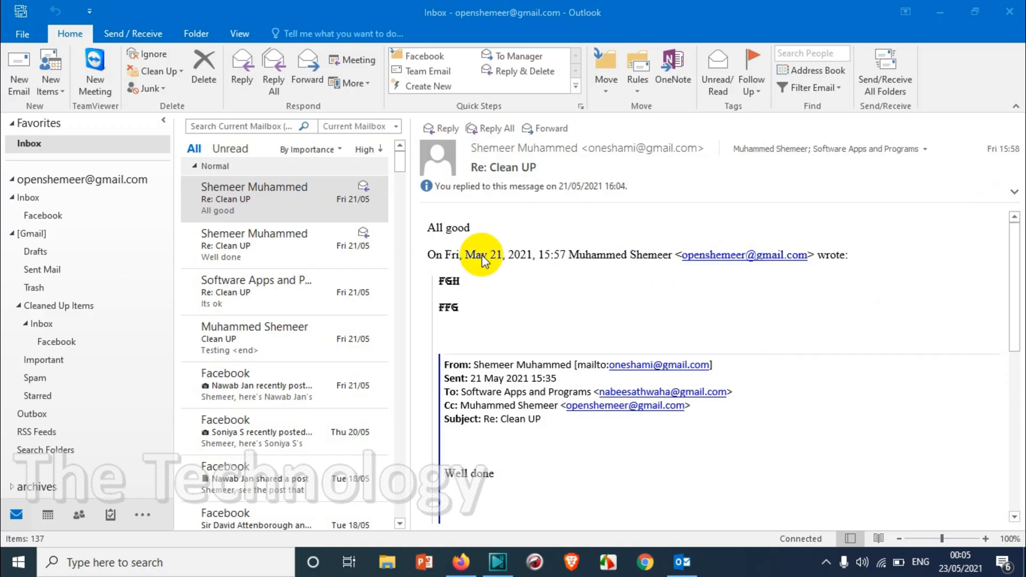
{"action": "mouse_move", "coordinate": [19, 69]}
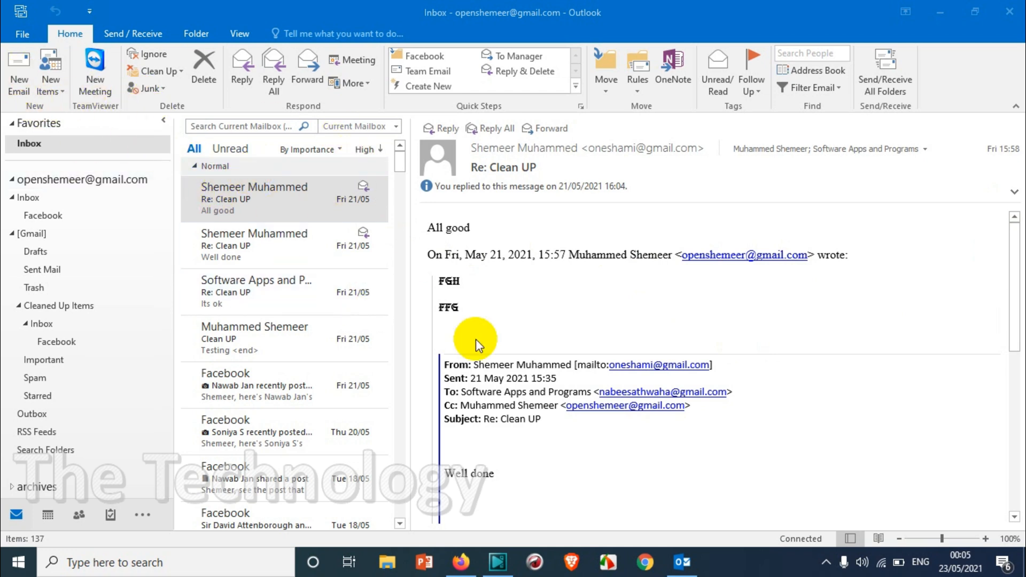
{"action": "mouse_move", "coordinate": [73, 109]}
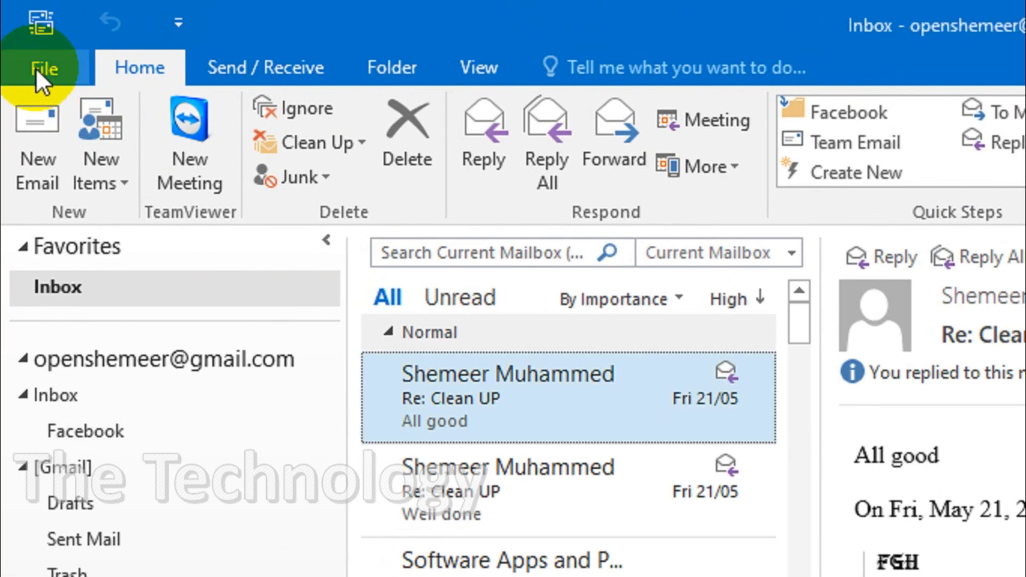
- Reach the Mail page of Outlook Options, showing Send messages with default importance Normal
{"action": "left_click", "coordinate": [41, 67]}
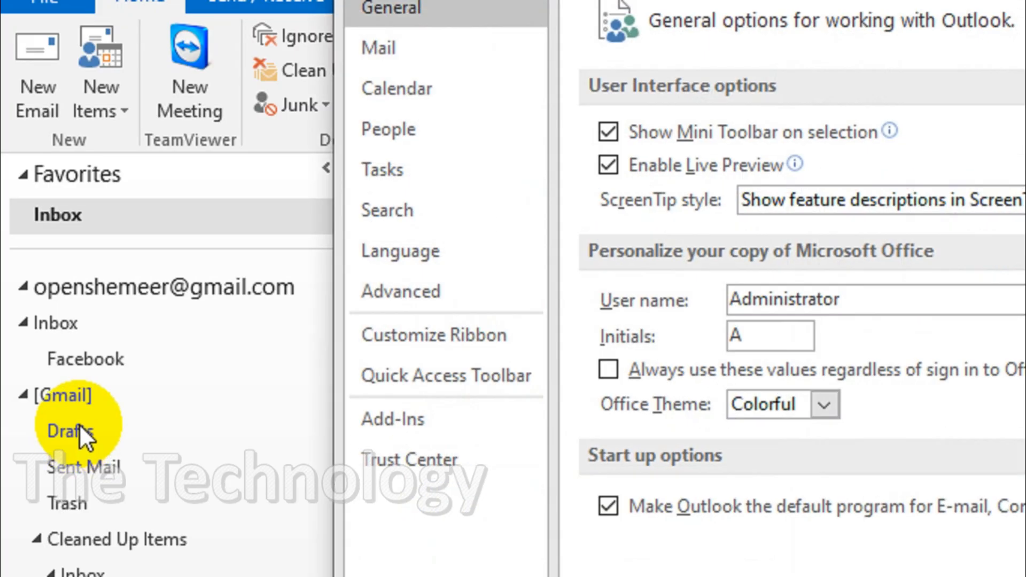
{"action": "left_click", "coordinate": [393, 120]}
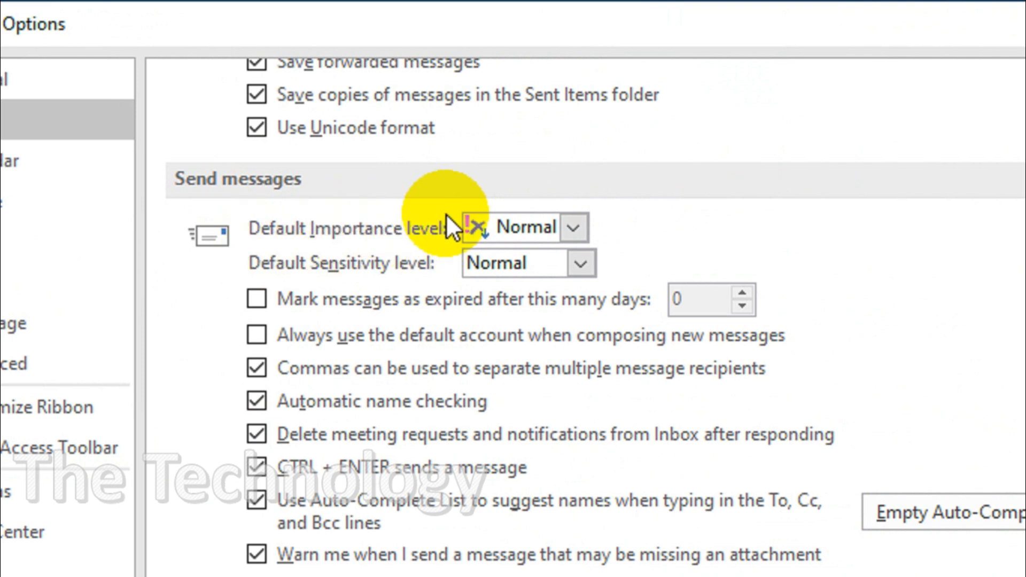
- Choose High as the Default Importance level, leaving sensitivity at Normal
{"action": "left_click", "coordinate": [574, 227]}
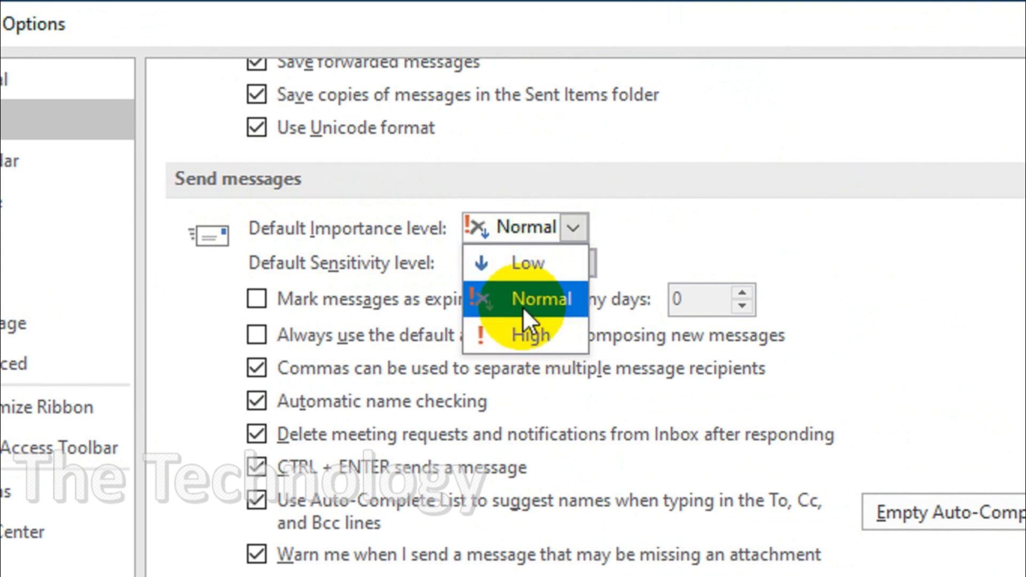
{"action": "mouse_move", "coordinate": [530, 336]}
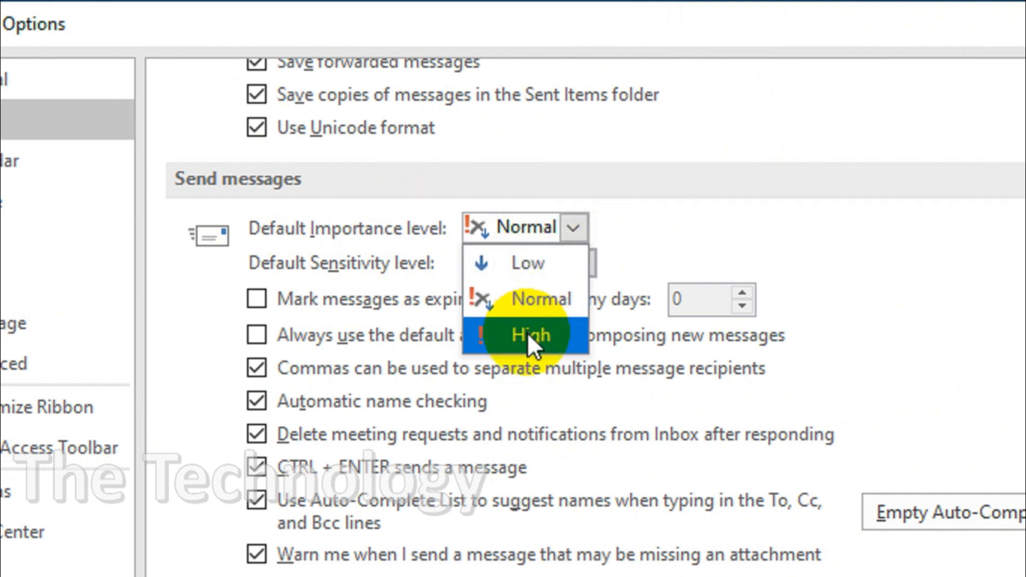
{"action": "left_click", "coordinate": [530, 335]}
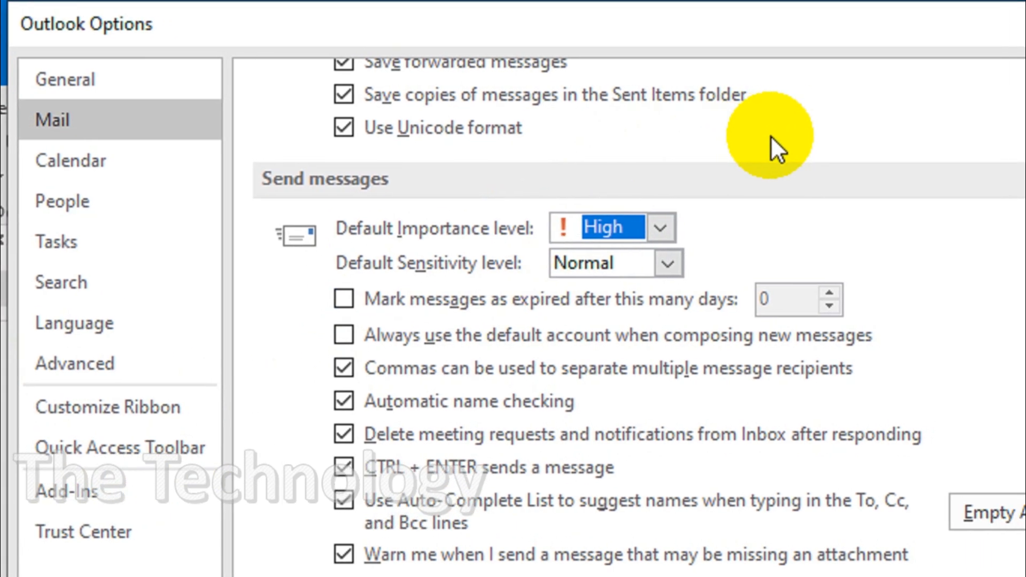
{"action": "left_click", "coordinate": [661, 227]}
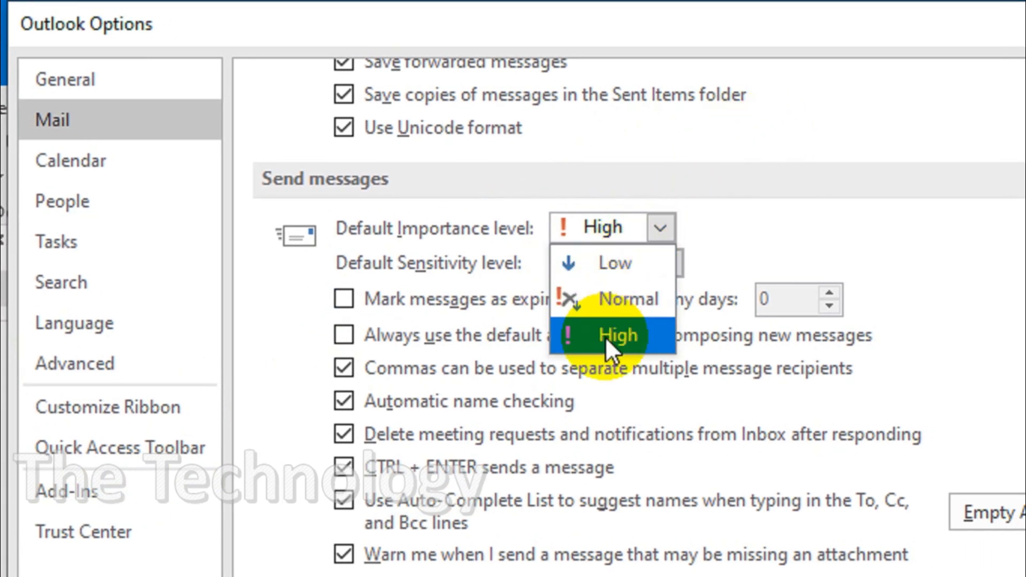
{"action": "left_click", "coordinate": [616, 334]}
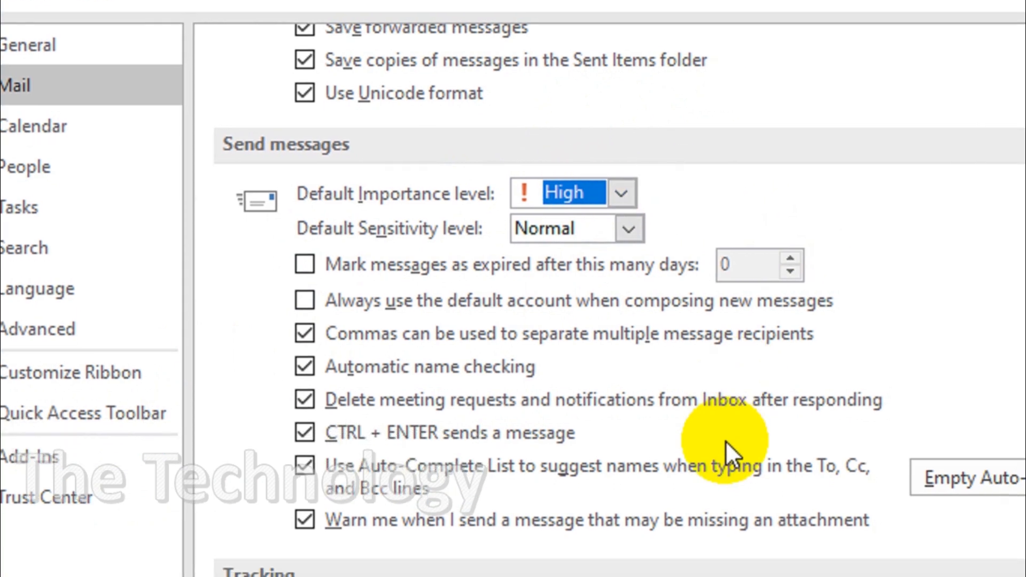
{"action": "scroll", "scroll_direction": "down", "scroll_amount": 3}
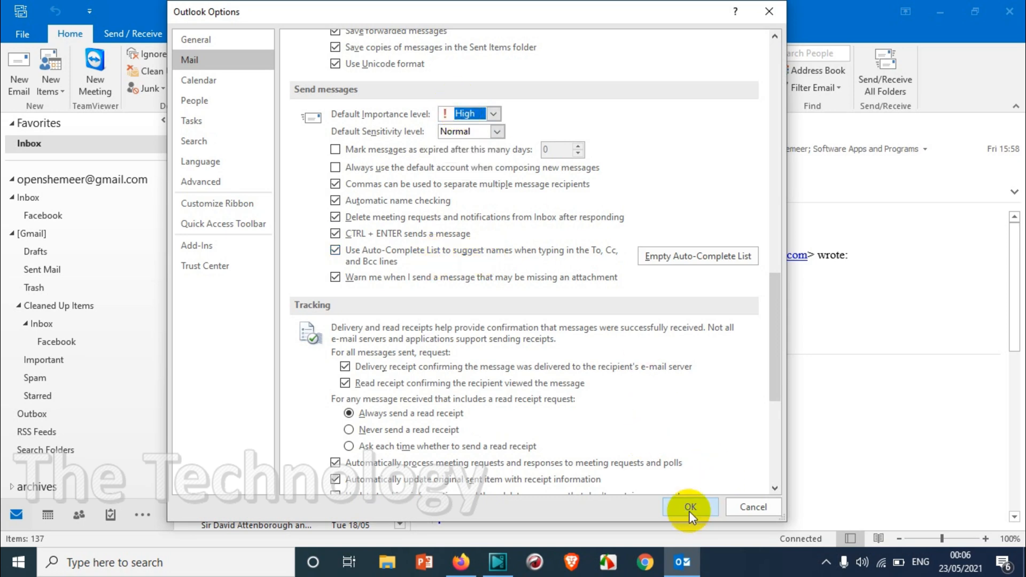
- Save the High default, then send a message to your own address with subject 'test' and body 'TEST'
{"action": "left_click", "coordinate": [689, 506]}
{"action": "type", "text": "o"}
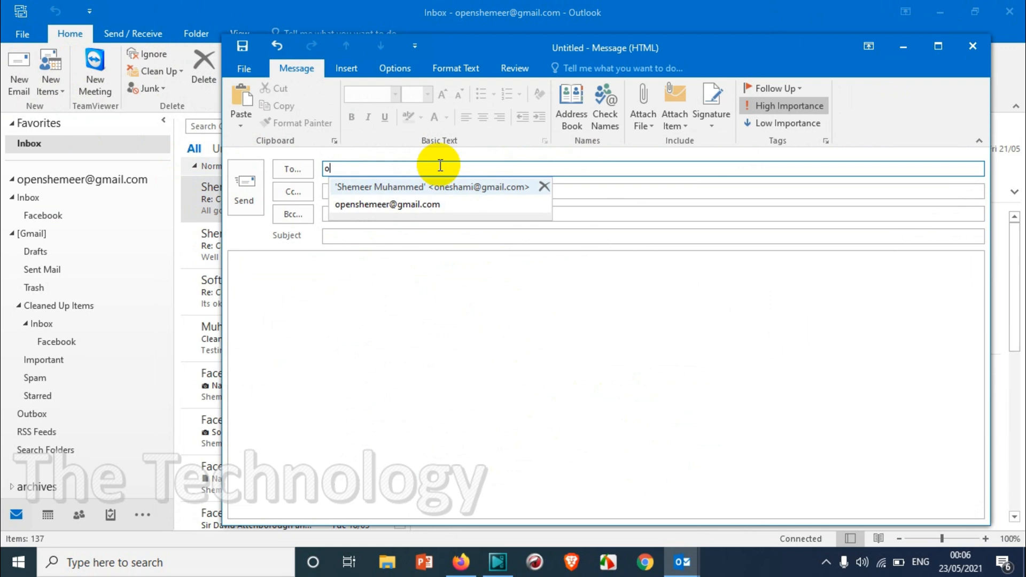
{"action": "left_click", "coordinate": [387, 204]}
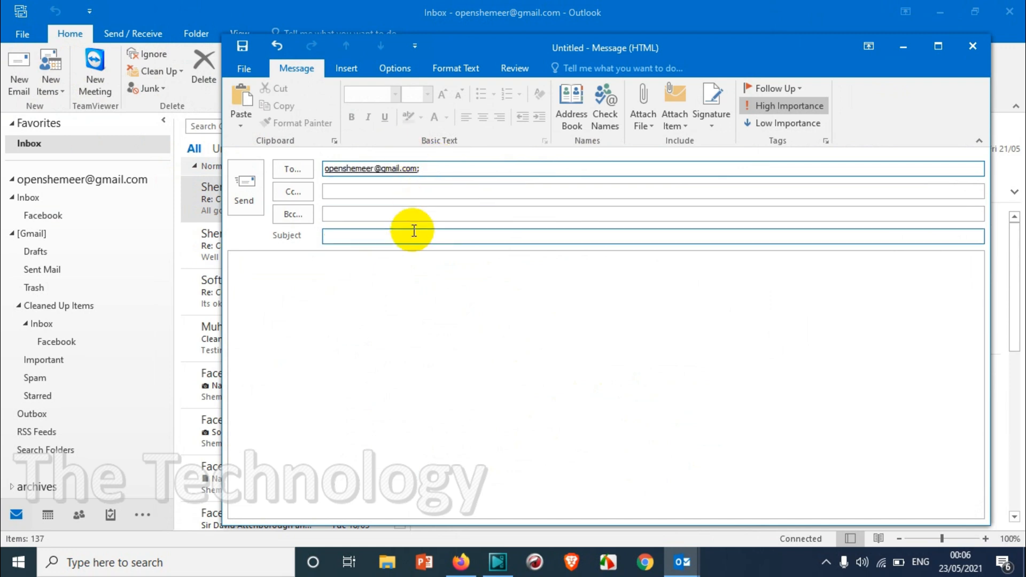
{"action": "type", "text": "test"}
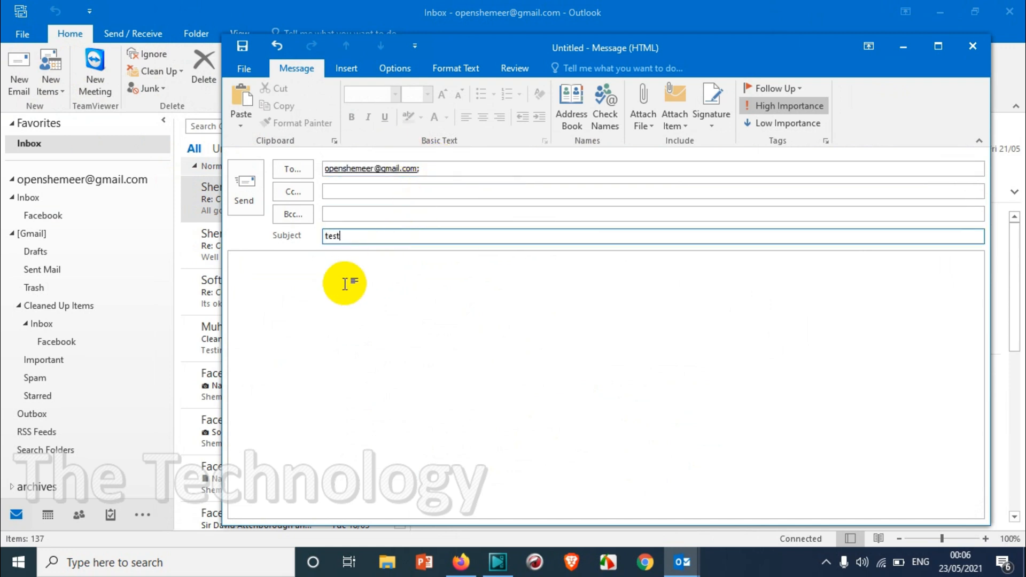
{"action": "type", "text": "TEST"}
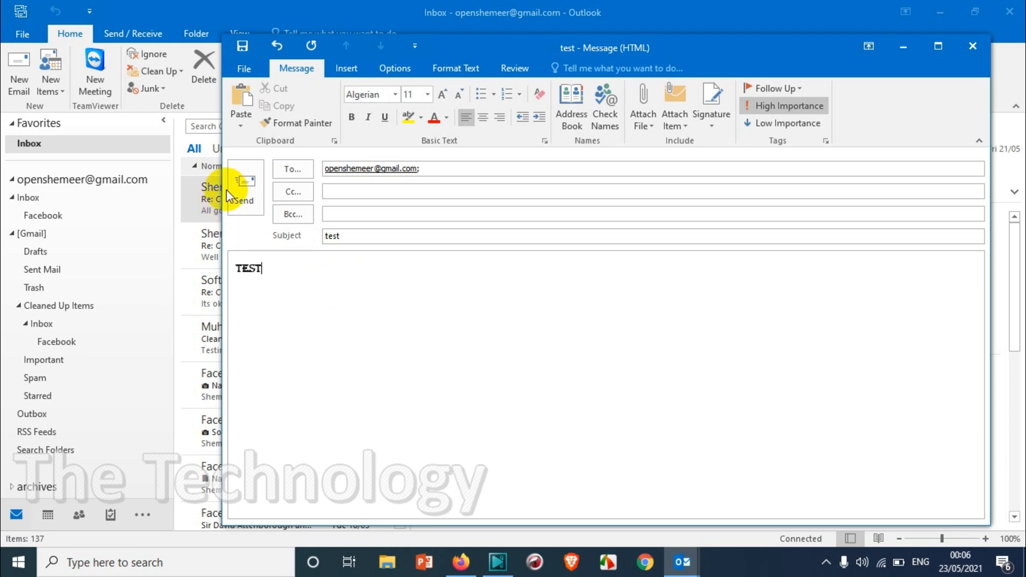
{"action": "left_click", "coordinate": [240, 188]}
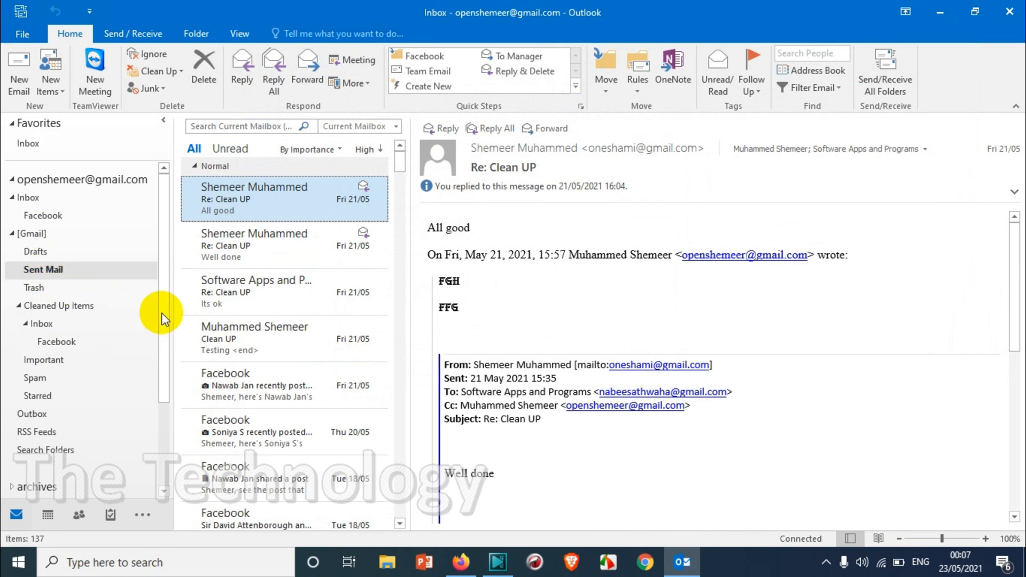
- Confirm the test message in Sent Mail, then view it received in the Inbox under High
{"action": "left_click", "coordinate": [43, 268]}
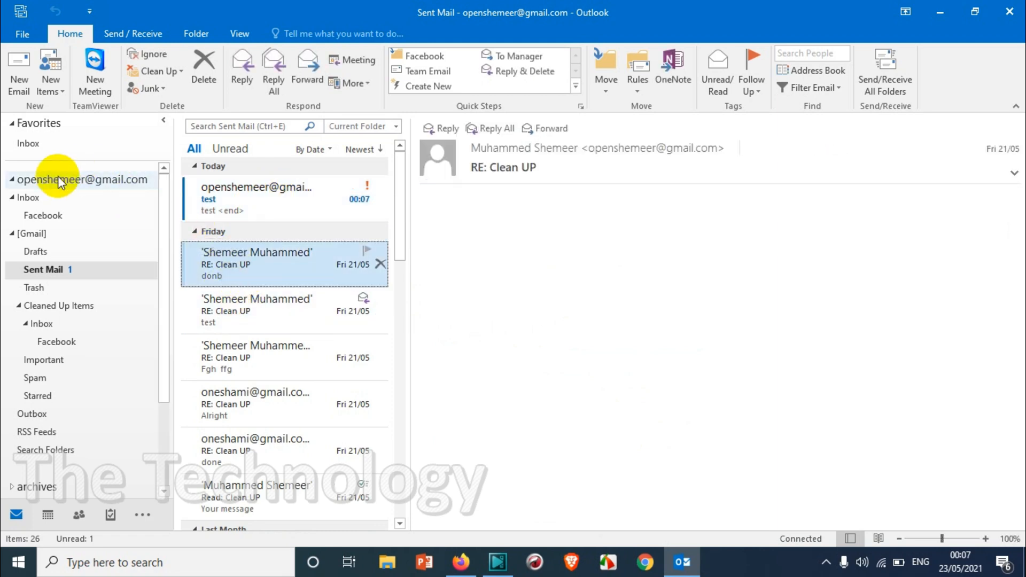
{"action": "left_click", "coordinate": [29, 197]}
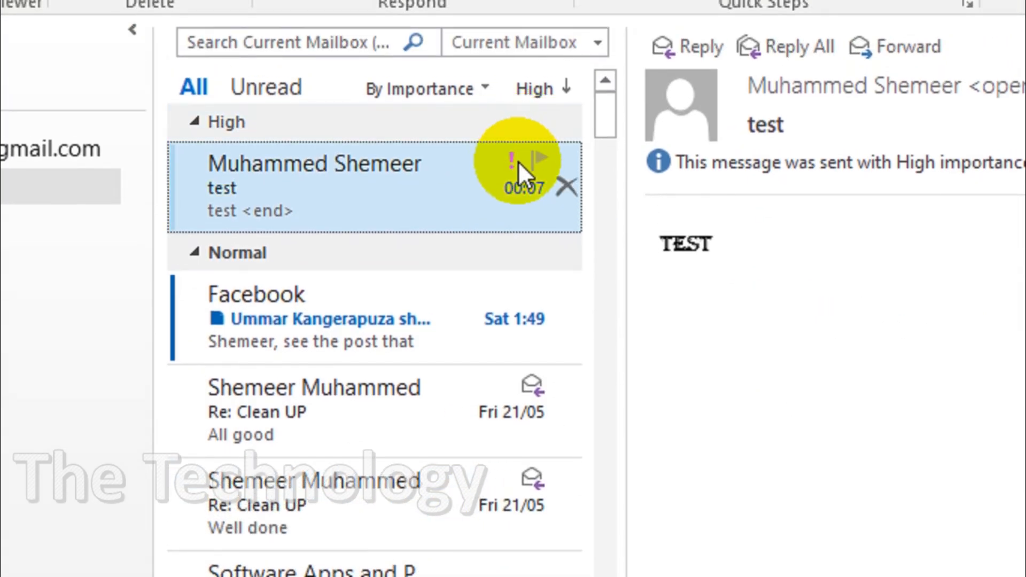
- Review the inbox messages and the 'Read: test' receipt grouped with the test message under High
{"action": "left_click", "coordinate": [373, 317]}
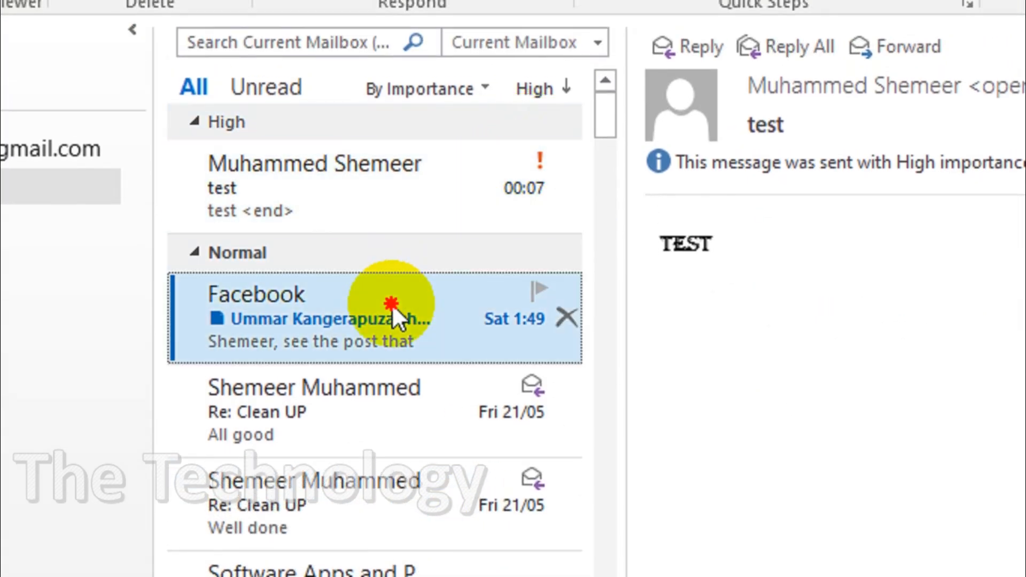
{"action": "left_click", "coordinate": [314, 187]}
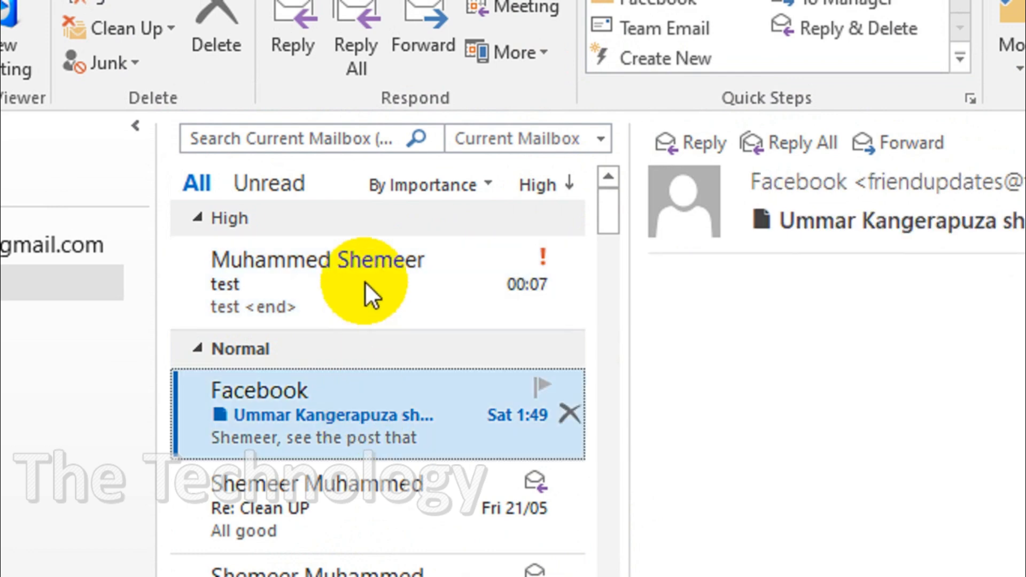
{"action": "left_click", "coordinate": [295, 274]}
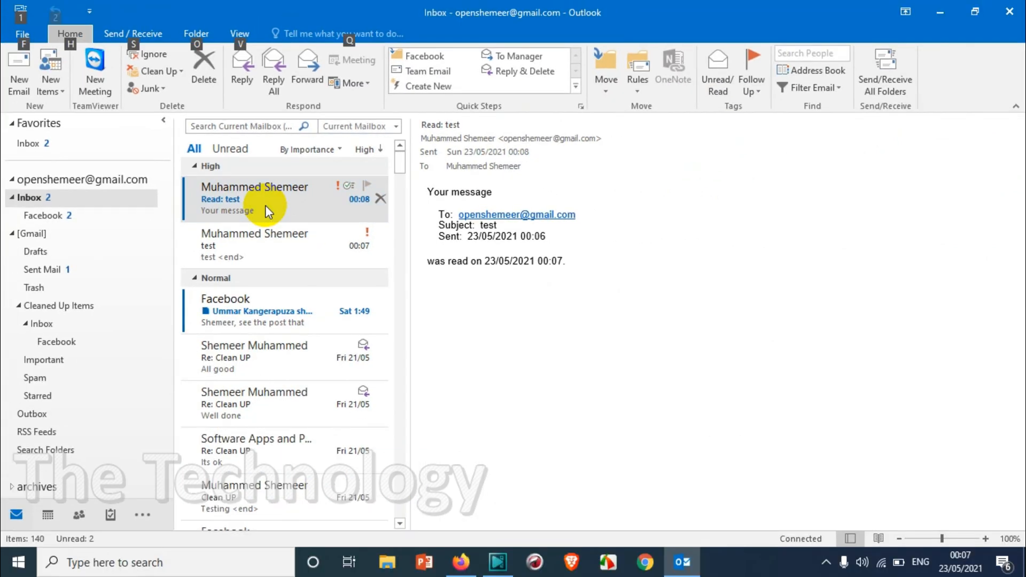
{"action": "mouse_move", "coordinate": [327, 245]}
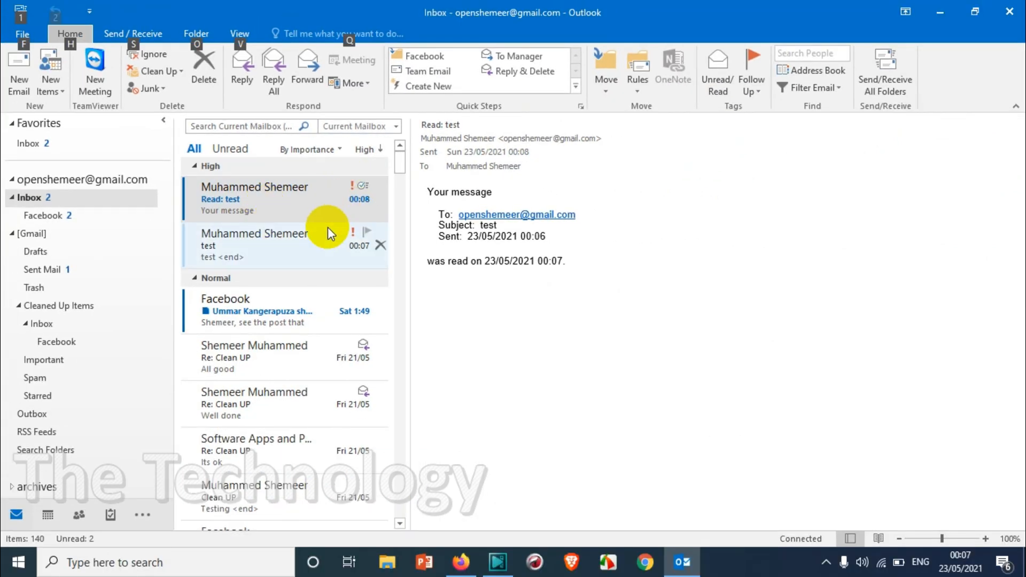